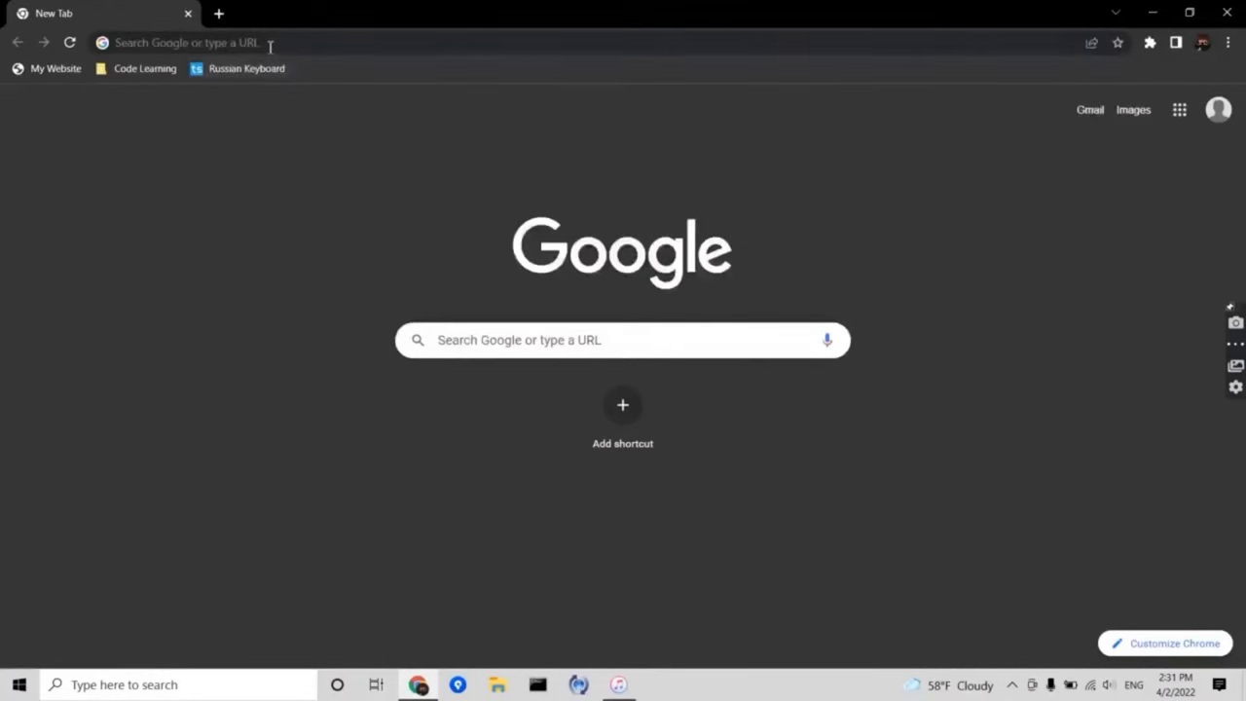
# - Download the Windows 10 64-bit iTunes installer from support.apple.com/en-us/HT210384
pyautogui.write('support.apple.com/en-us/HT210384')
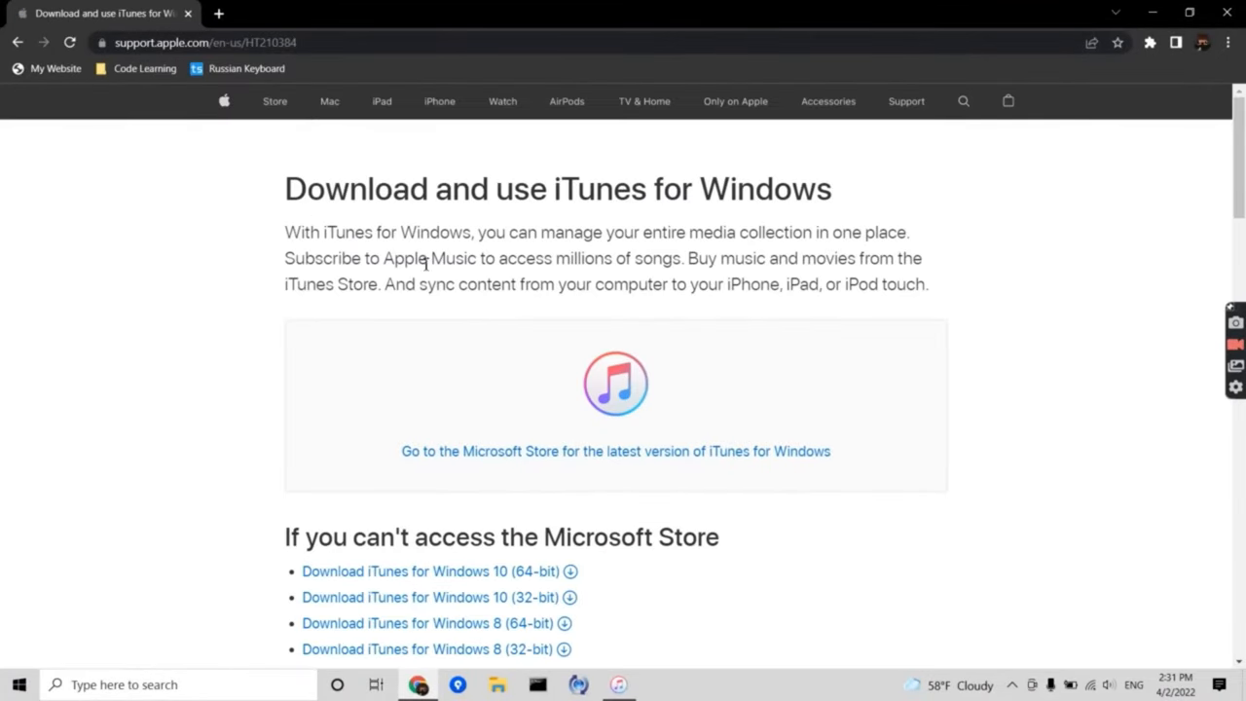
pyautogui.scroll(-3)
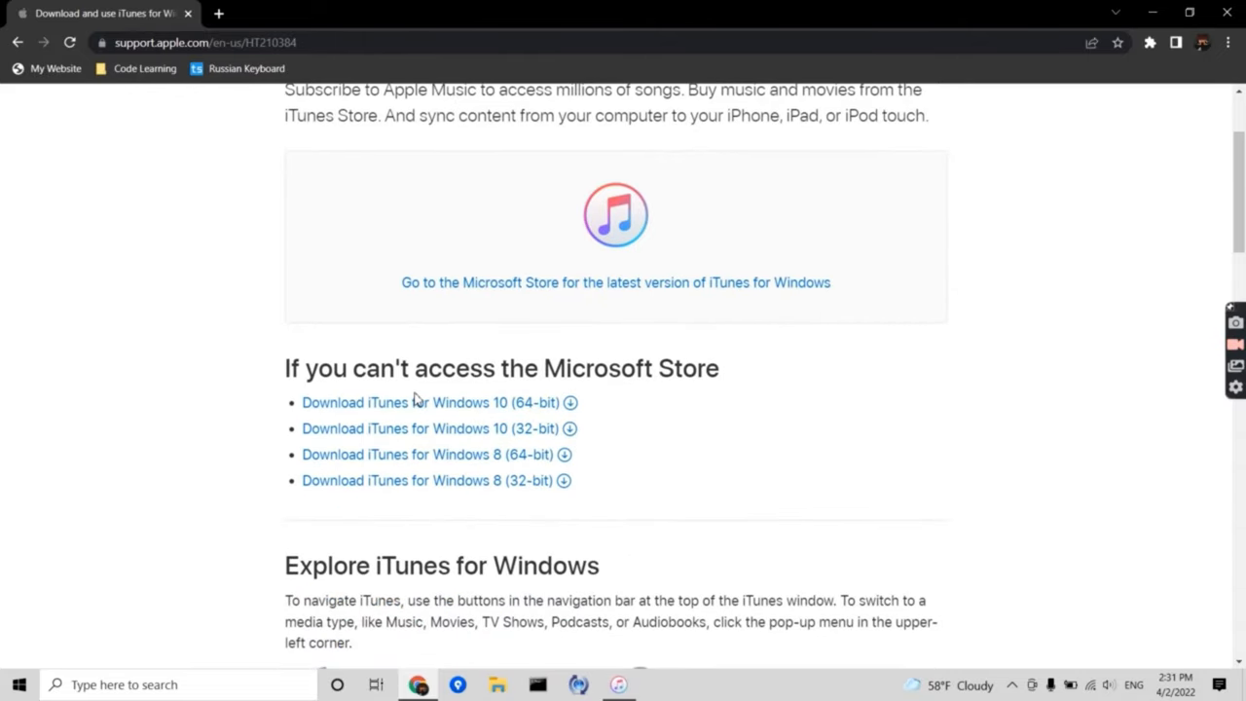
pyautogui.click(430, 402)
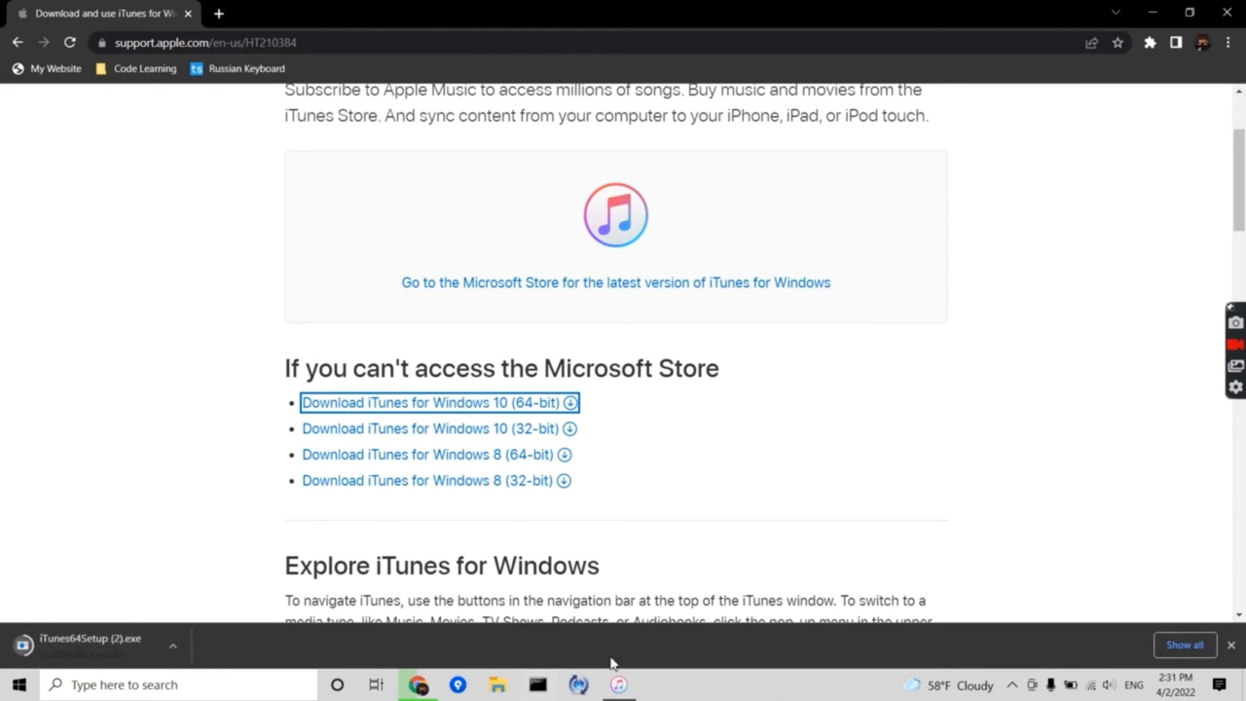
# - Bring iTunes to the front and show the connected iPod nano's overview
pyautogui.click(619, 684)
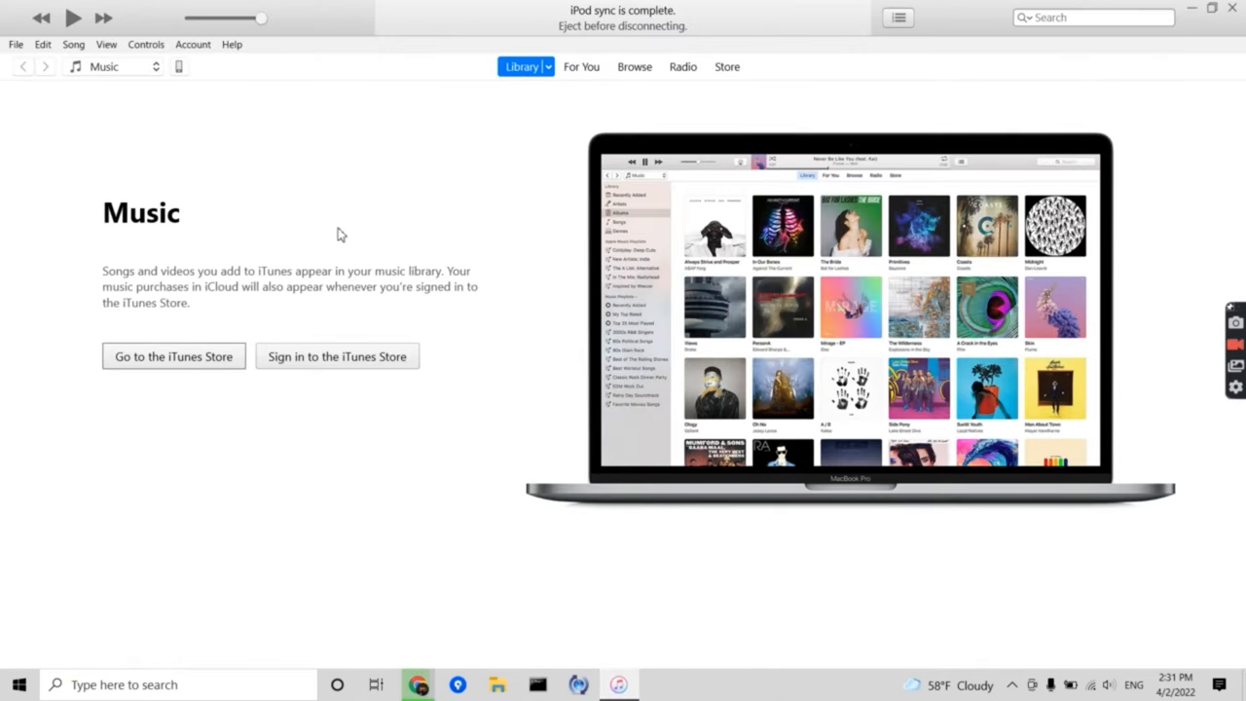
pyautogui.moveTo(195, 72)
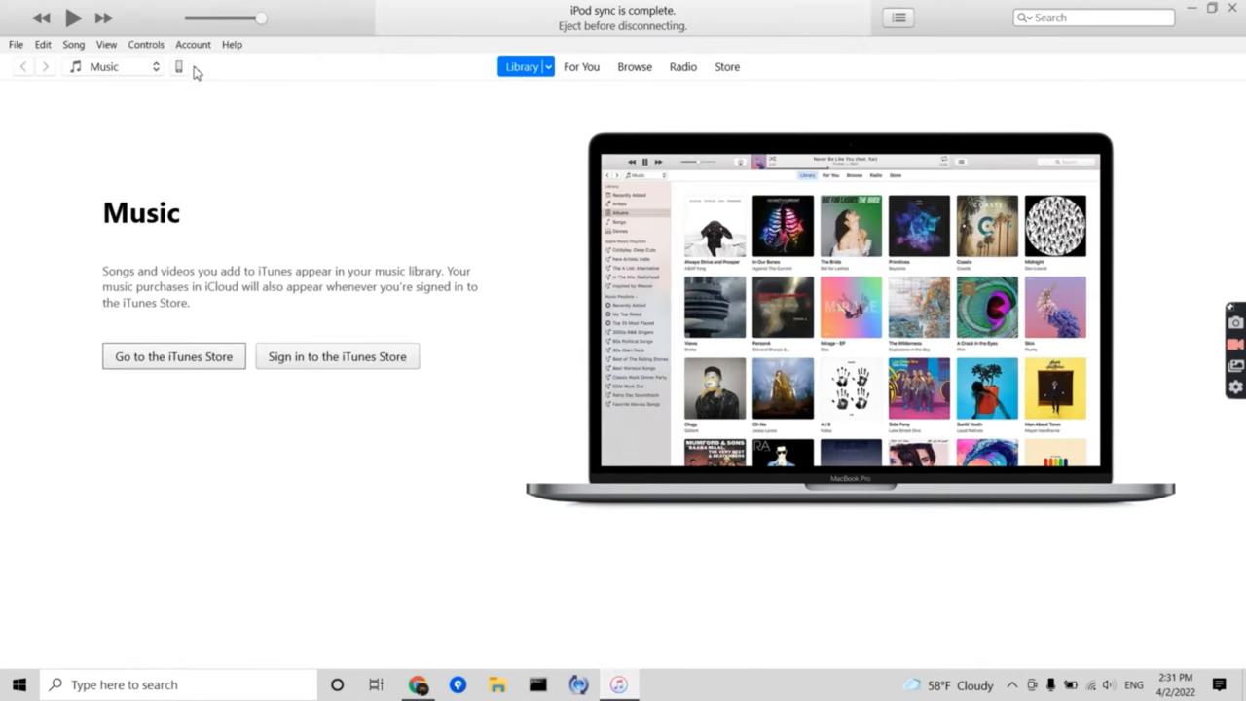
pyautogui.click(179, 66)
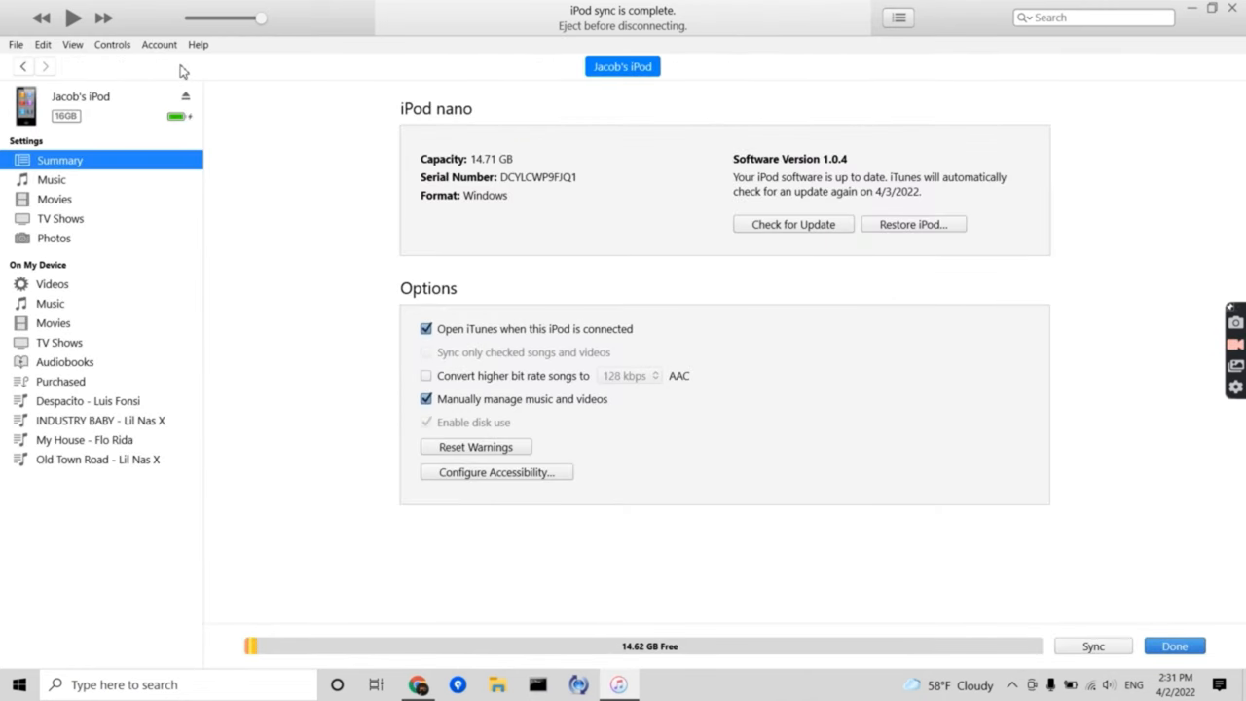
pyautogui.moveTo(53, 282)
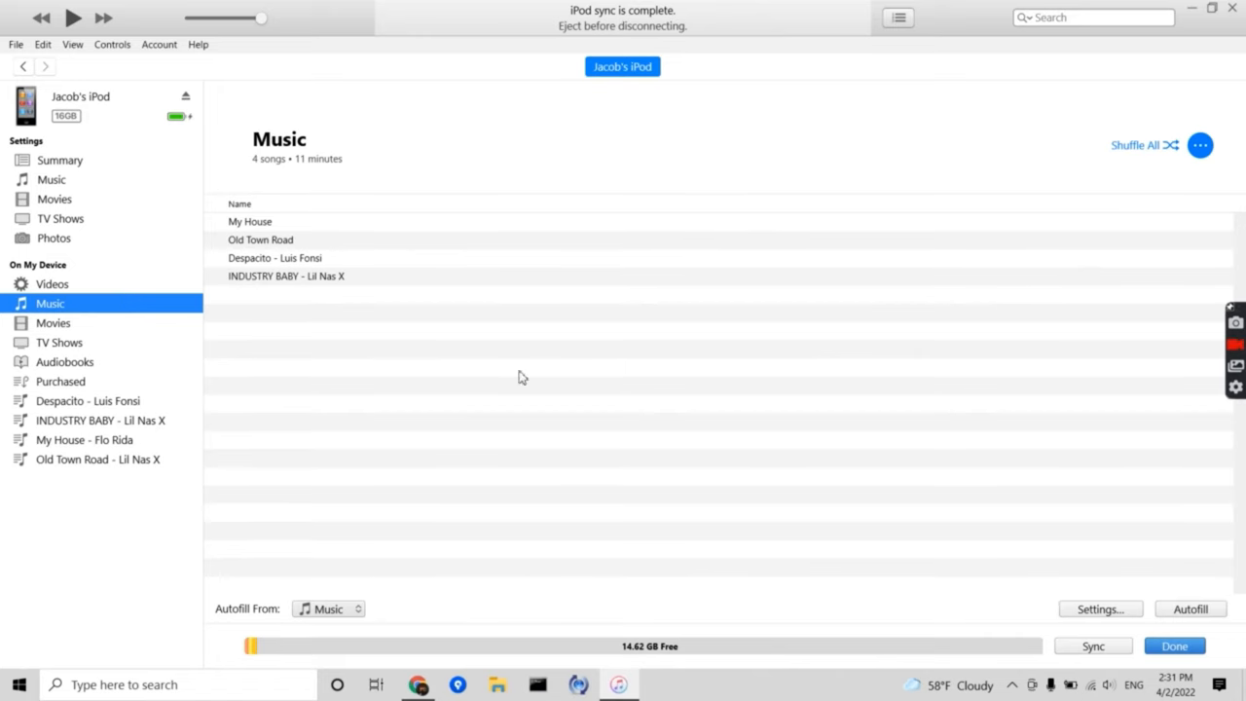
# - Open a File Explorer window and browse into the Documents folder
pyautogui.click(498, 684)
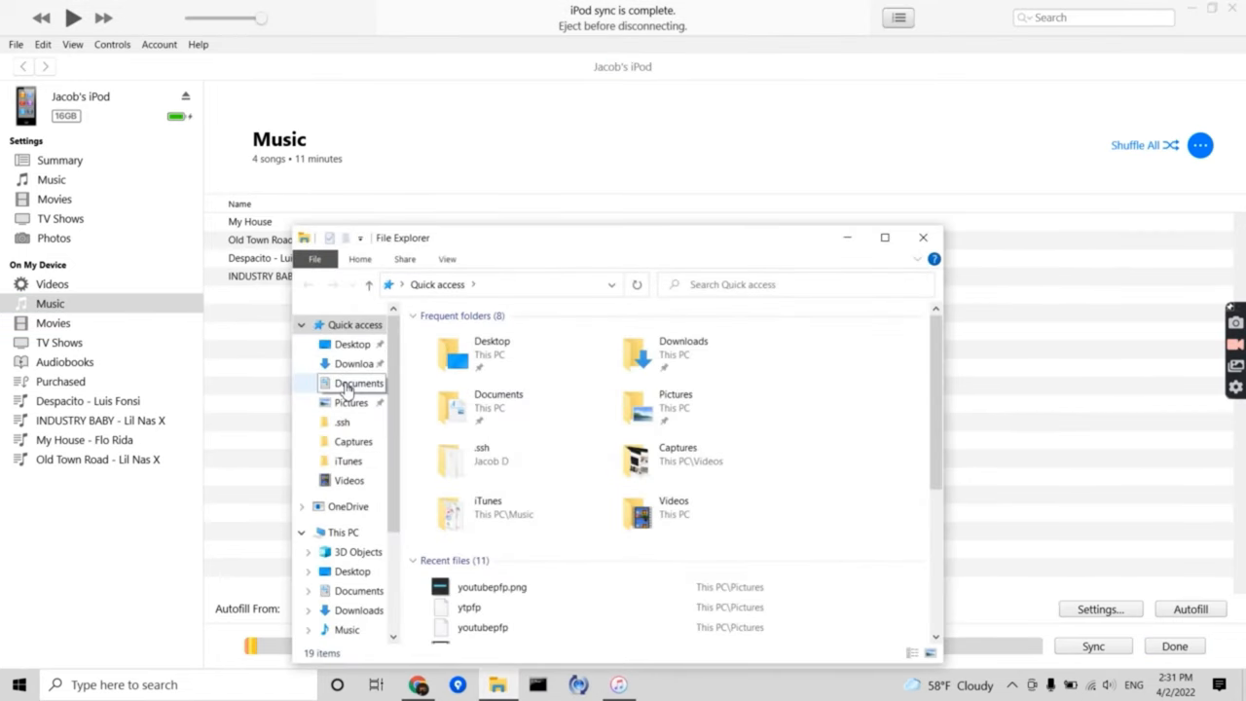
pyautogui.click(354, 363)
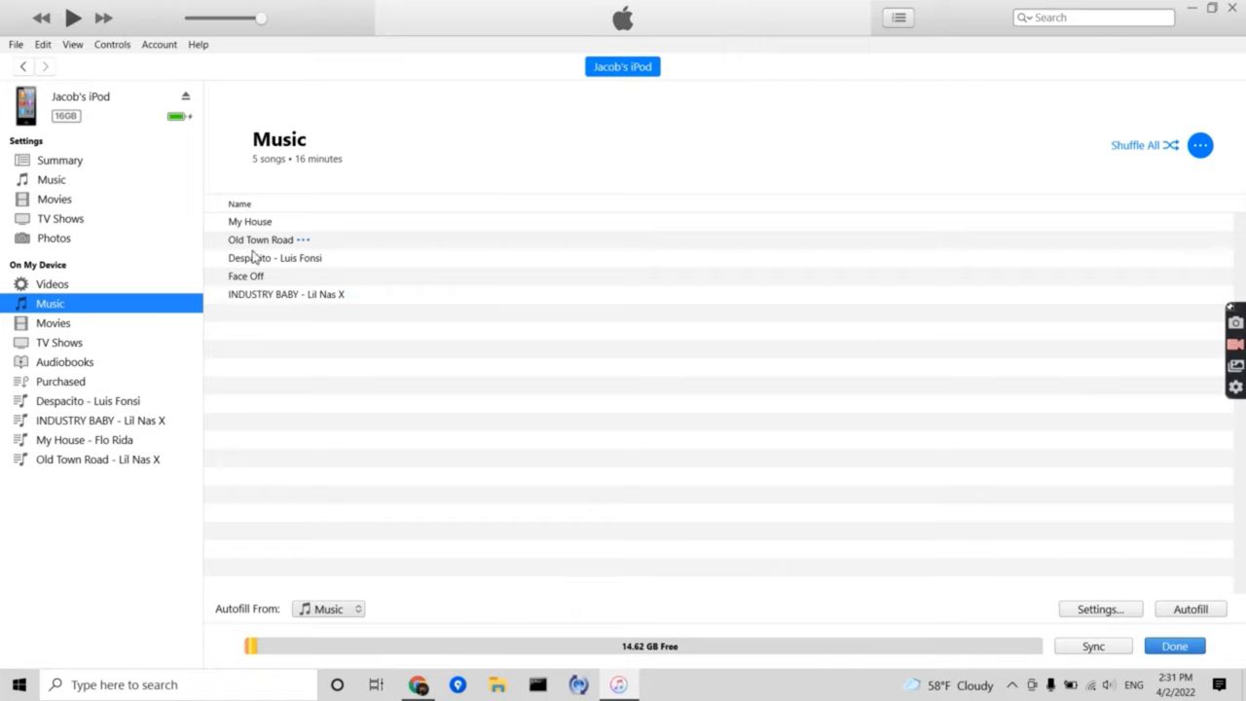
# - Rename the iPod song 'Face Off' to 'test' and sync the iPod nano
pyautogui.click(246, 276)
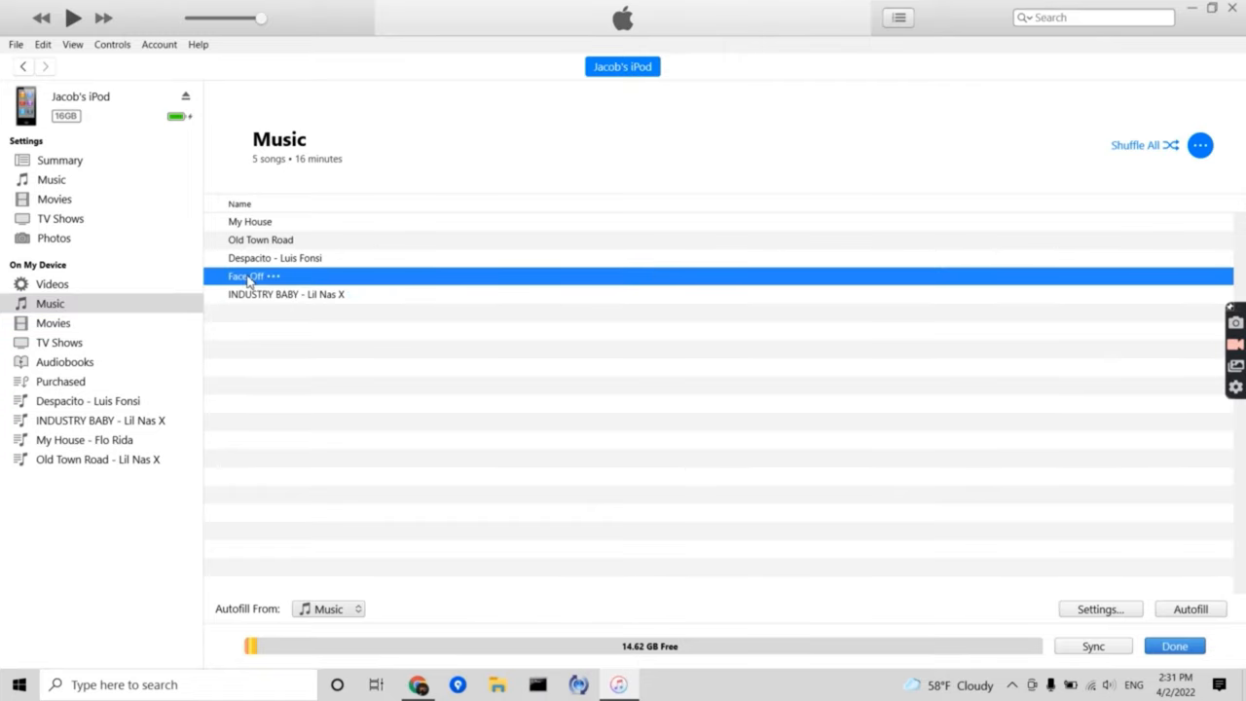
pyautogui.doubleClick(248, 276)
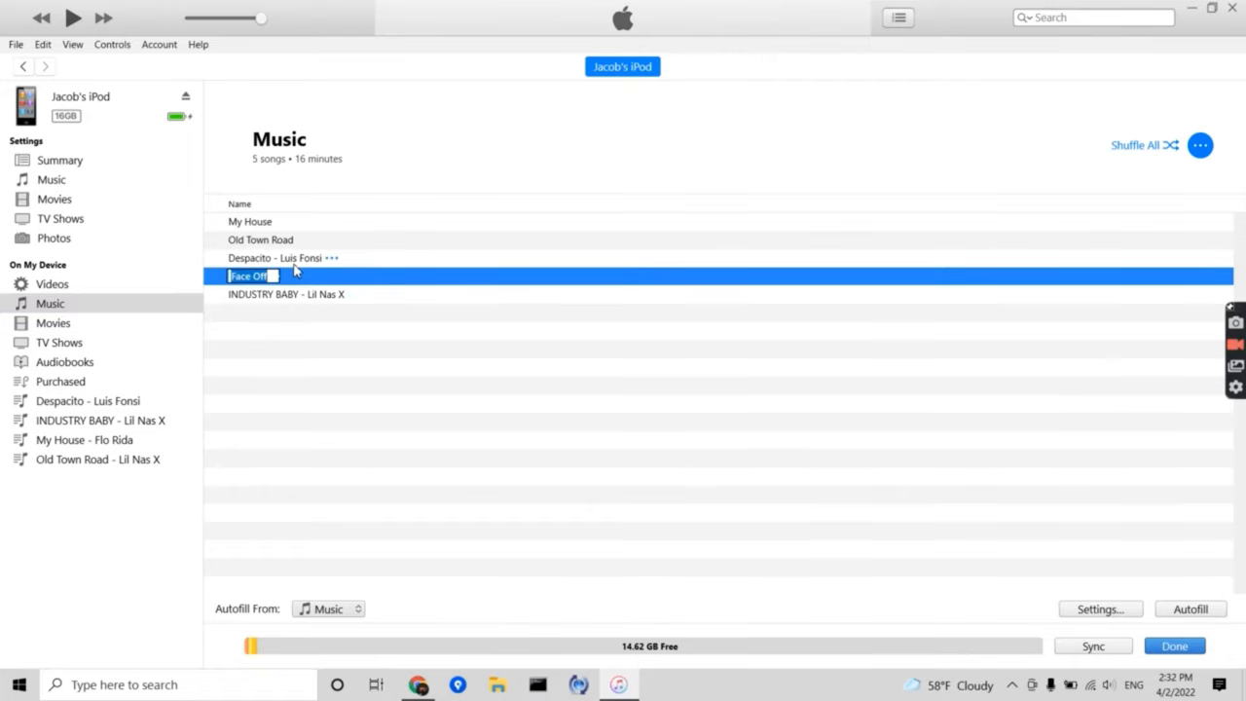
pyautogui.write('test')
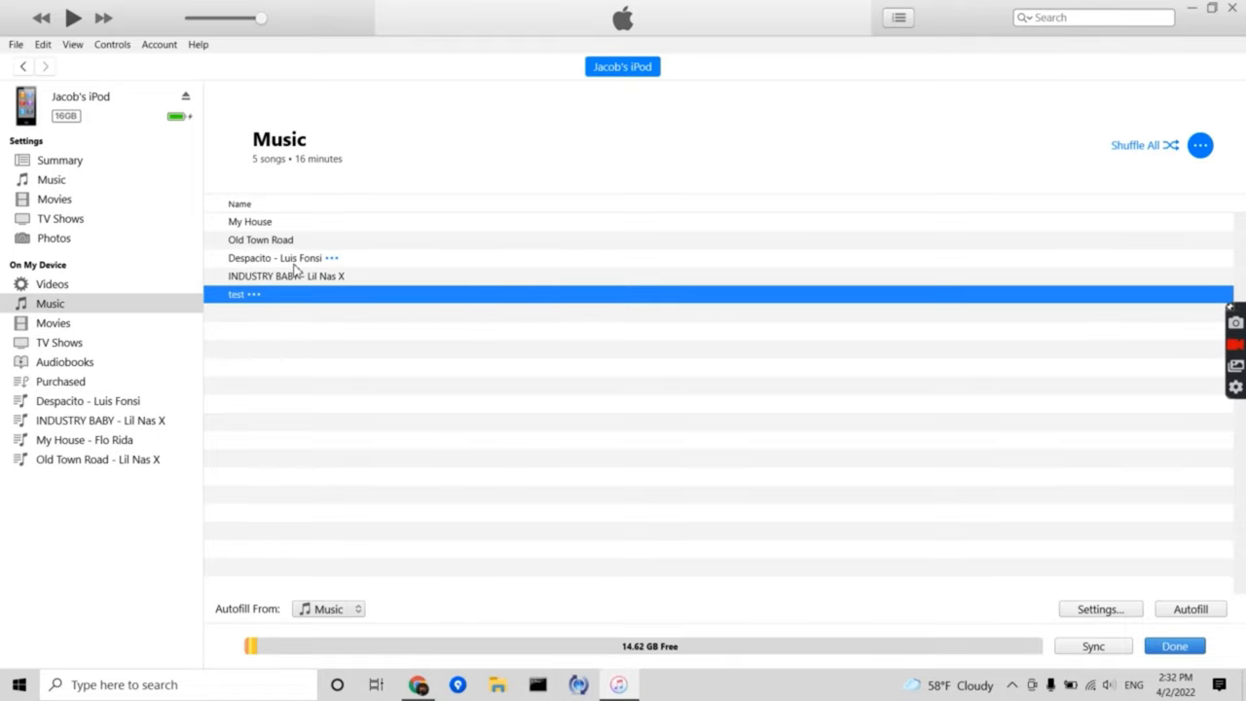
pyautogui.click(1093, 646)
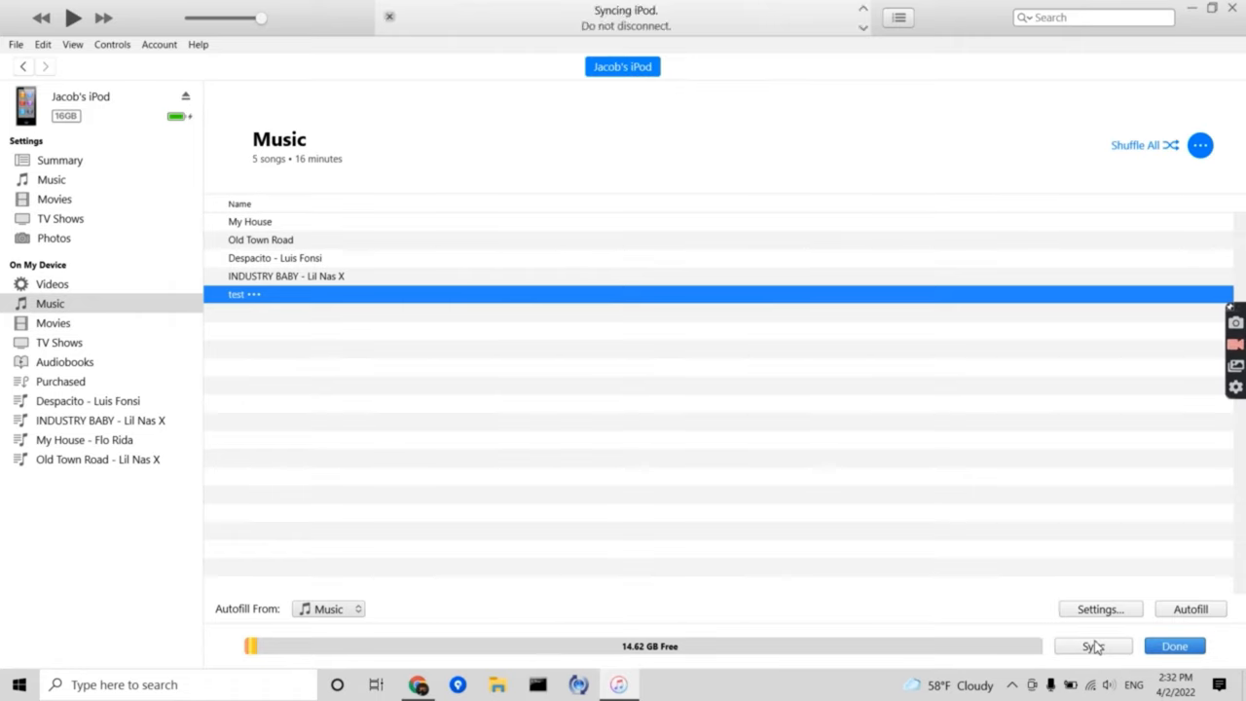